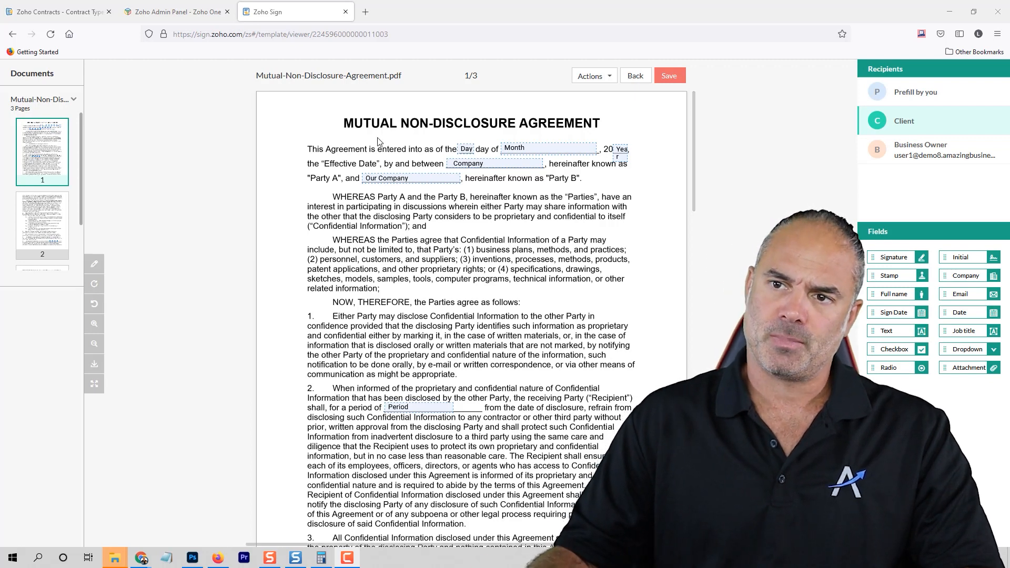
pyautogui.moveTo(406, 237)
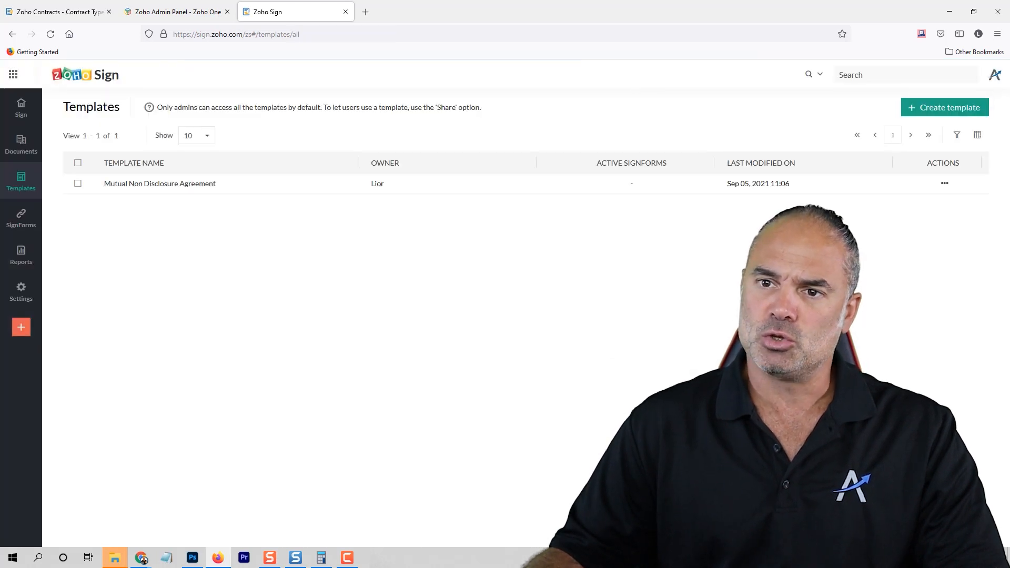
# - Review the NDA template's recipients and More settings, then switch to the Zoho Contracts catering template
pyautogui.click(159, 183)
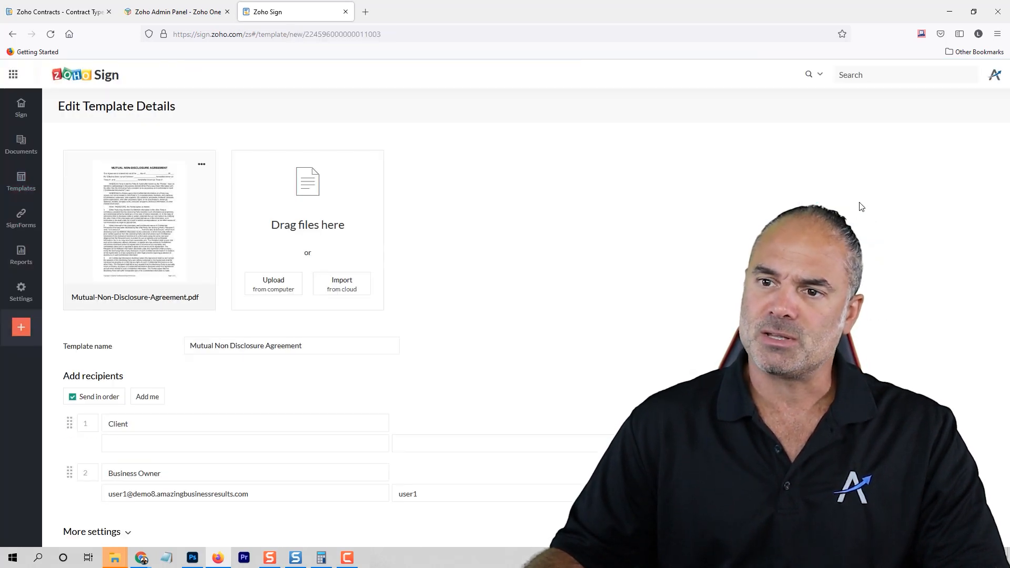
pyautogui.scroll(-3)
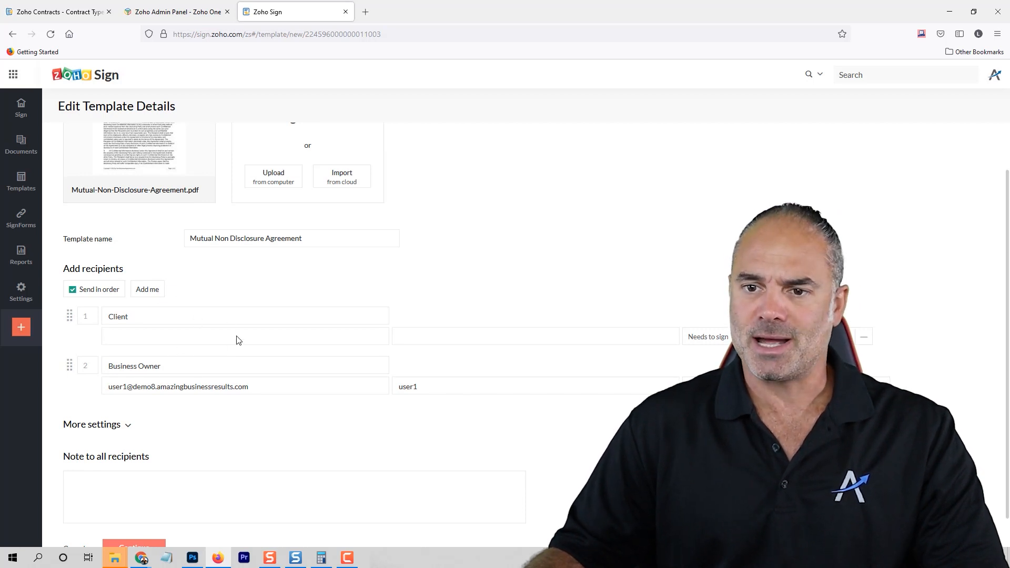
pyautogui.click(91, 424)
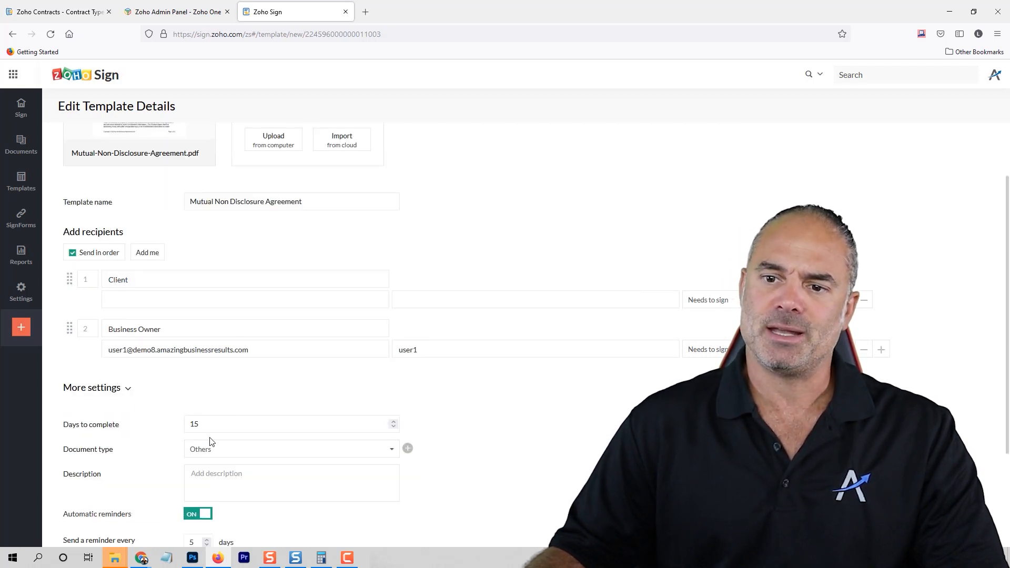
pyautogui.scroll(-3)
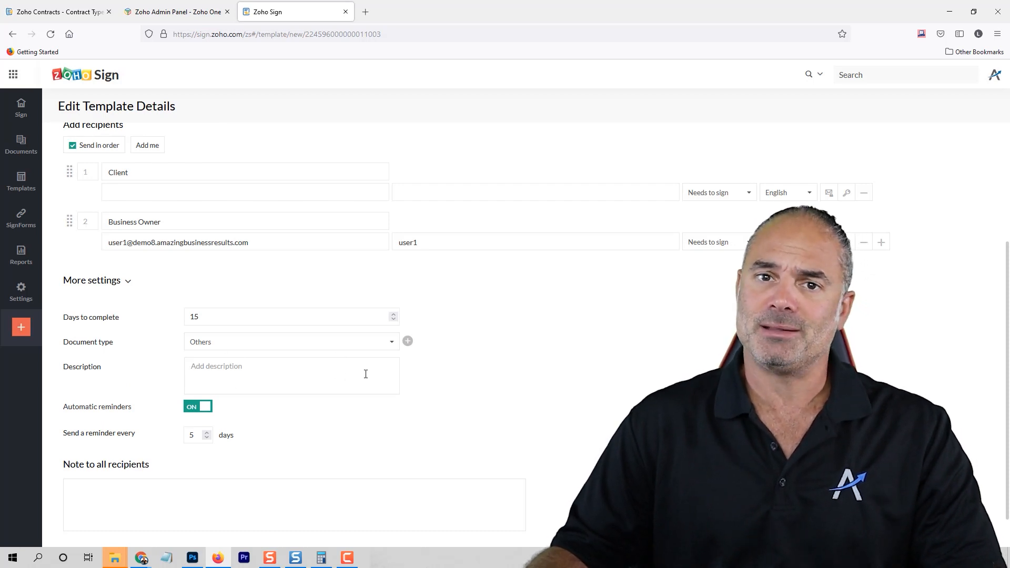
pyautogui.click(57, 12)
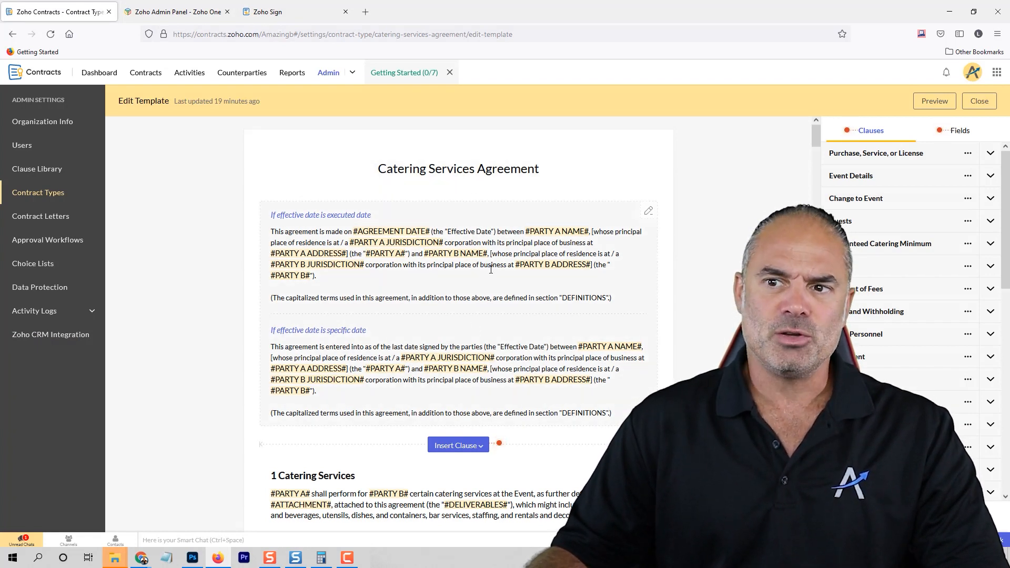
pyautogui.moveTo(649, 211)
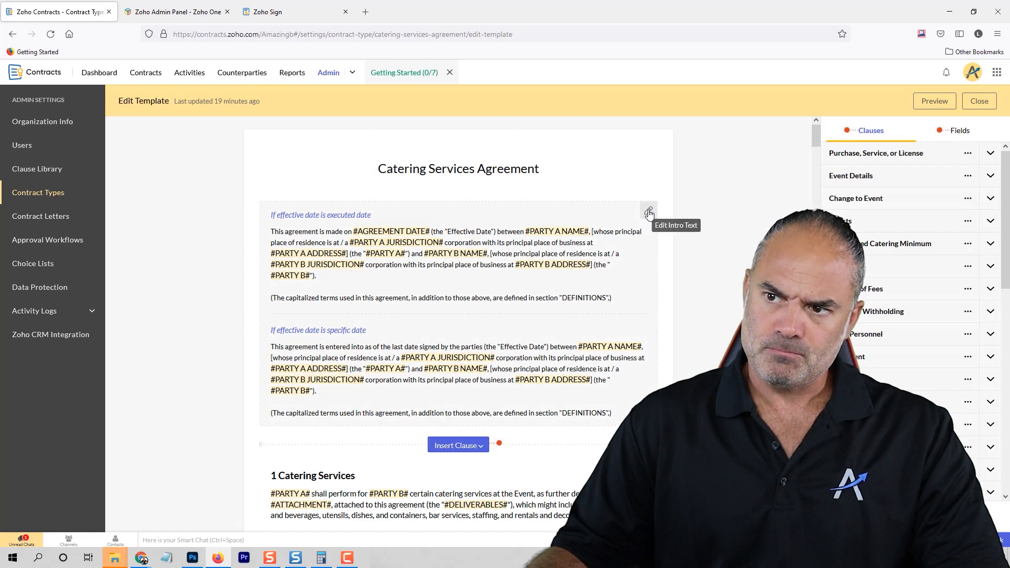
# - Start editing the Catering Services Agreement's intro text
pyautogui.click(650, 214)
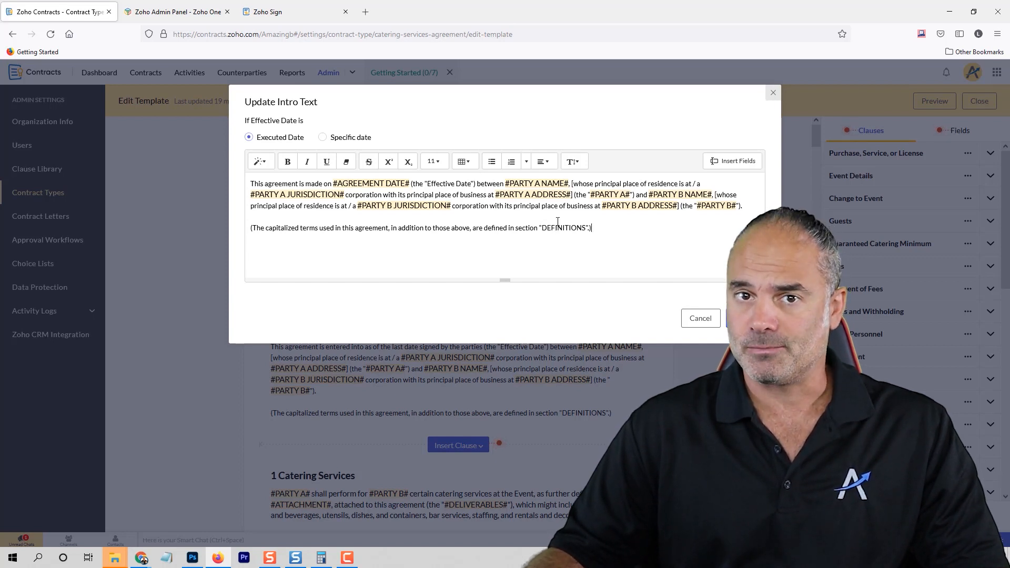
pyautogui.moveTo(670, 304)
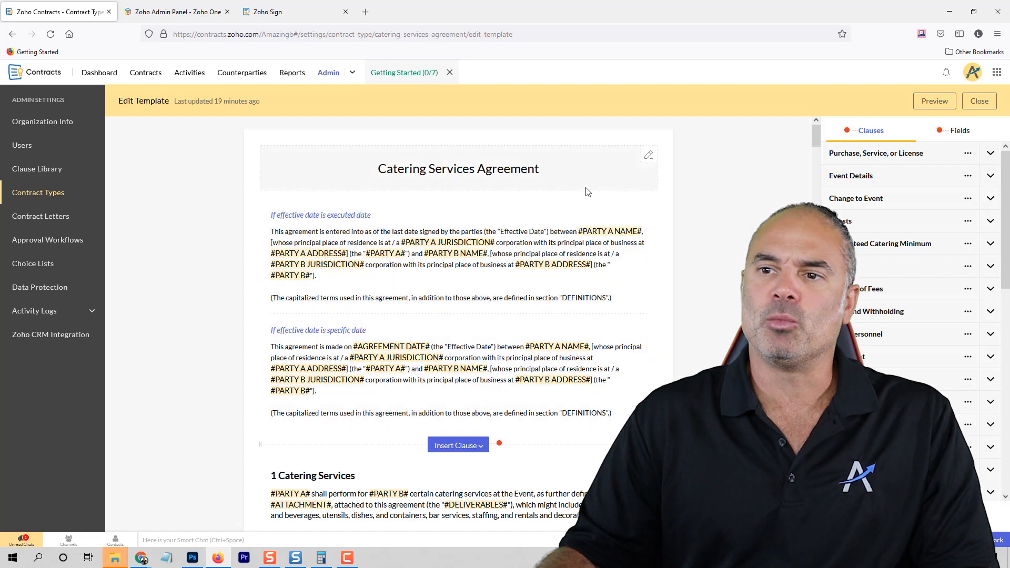
# - Choose Insert From Library for a new clause above the 1 Catering Services section
pyautogui.scroll(-3)
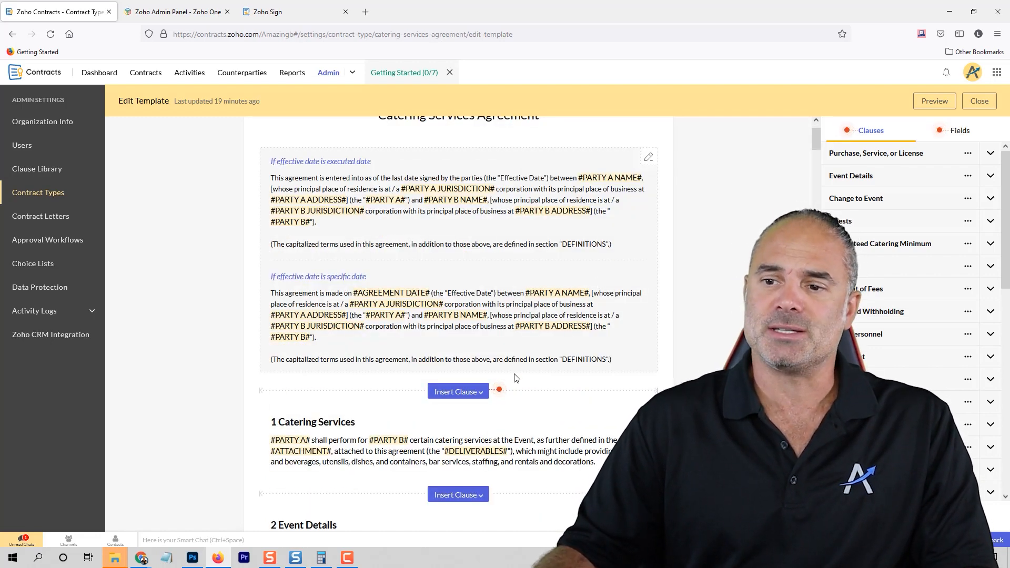
pyautogui.click(458, 392)
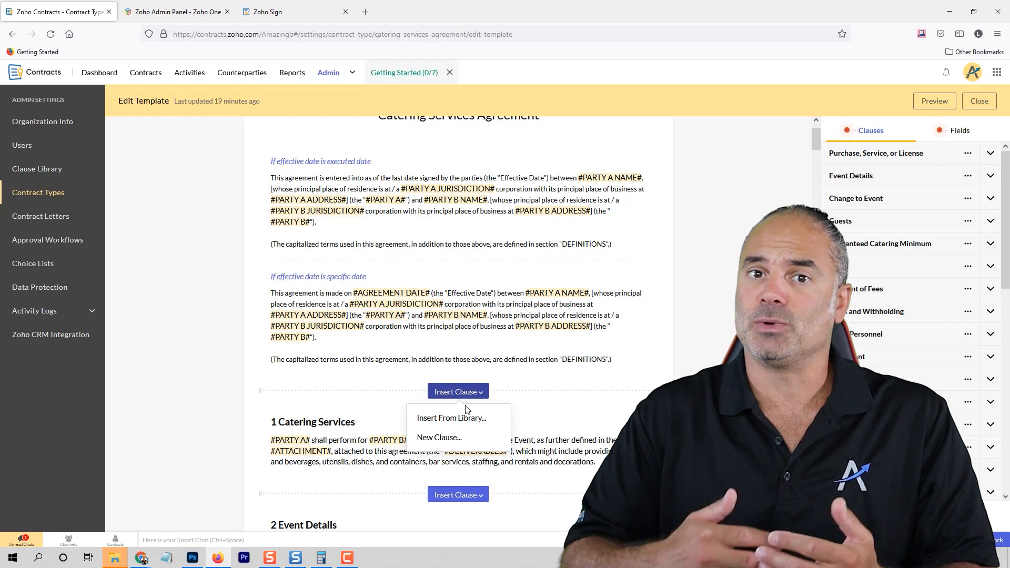
pyautogui.moveTo(458, 418)
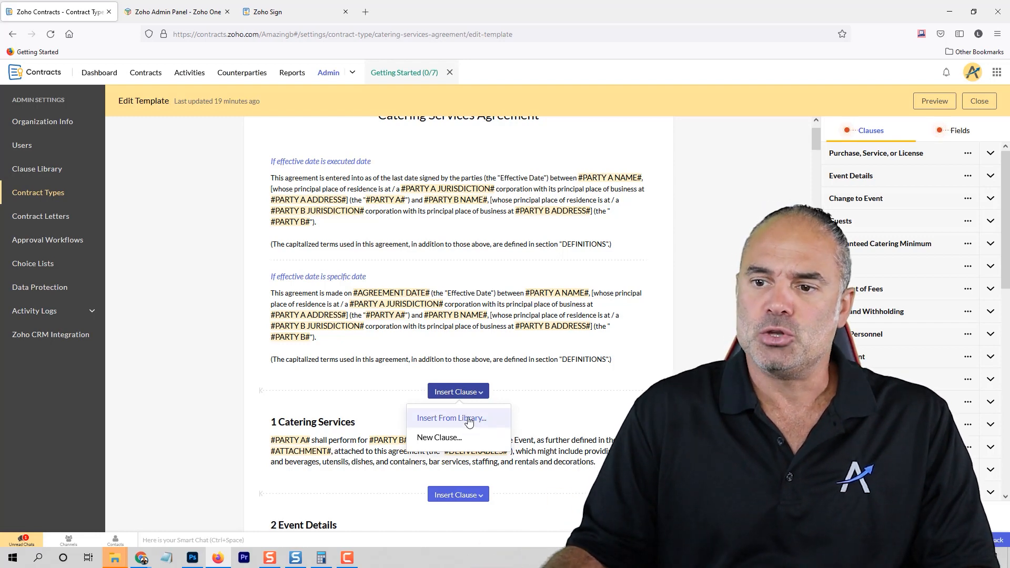
pyautogui.click(453, 417)
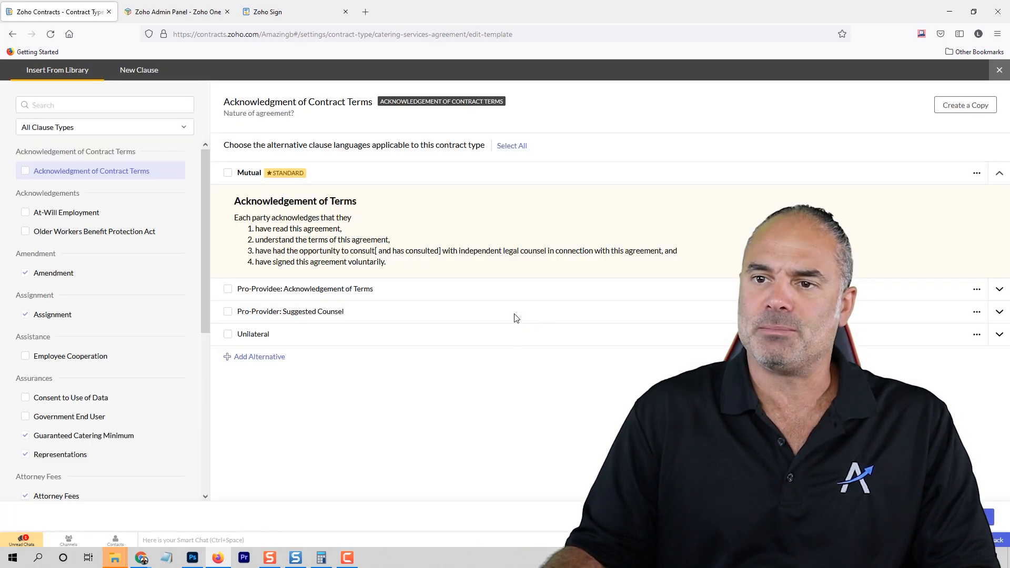
# - Insert the Acknowledgment of Contract Terms clause as section 1 of the template
pyautogui.click(228, 288)
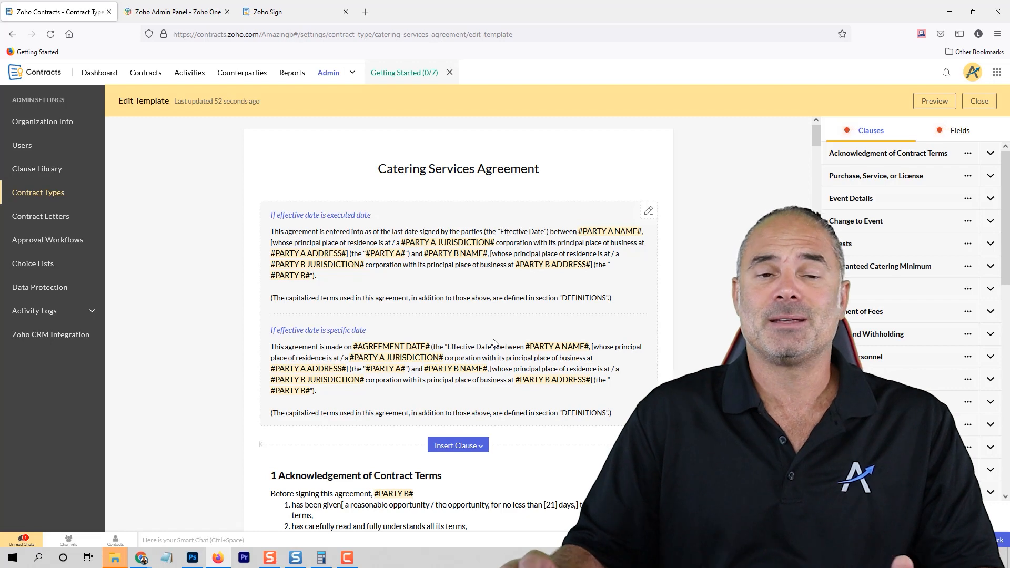
# - Scroll the renumbered template, glance at the Zoho Sign template, then return to the Contracts dashboard
pyautogui.scroll(-3)
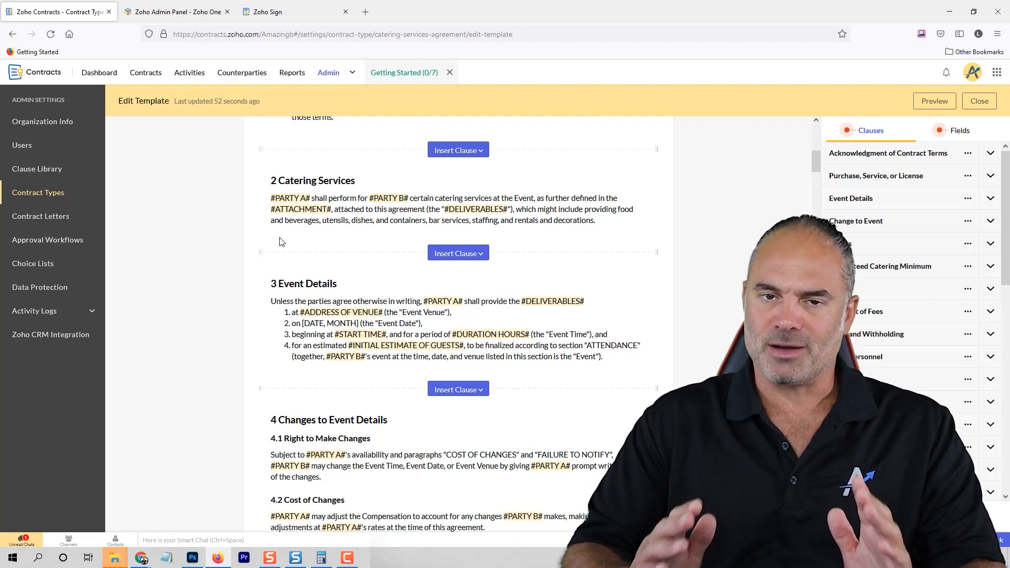
pyautogui.click(295, 12)
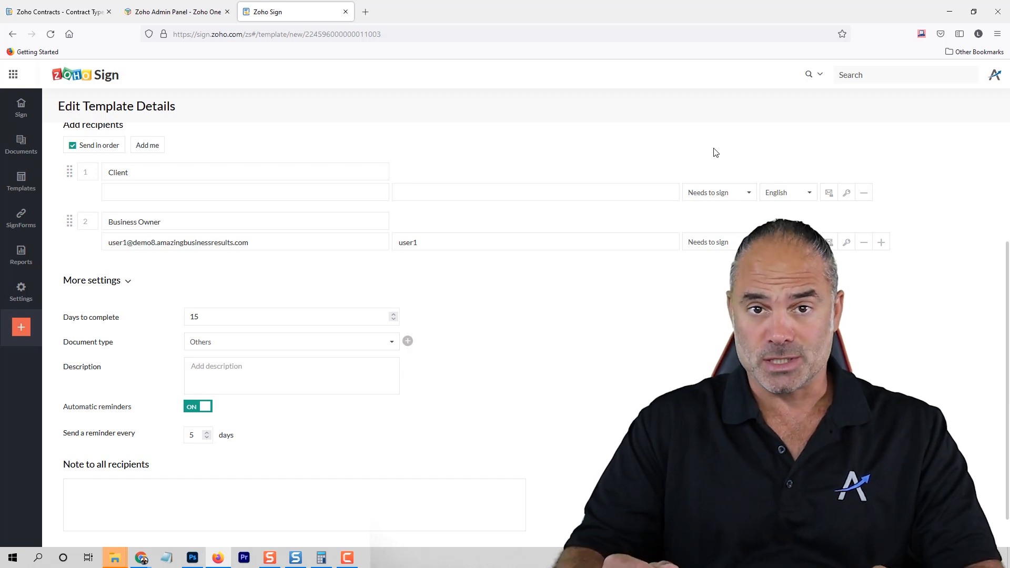
pyautogui.click(58, 11)
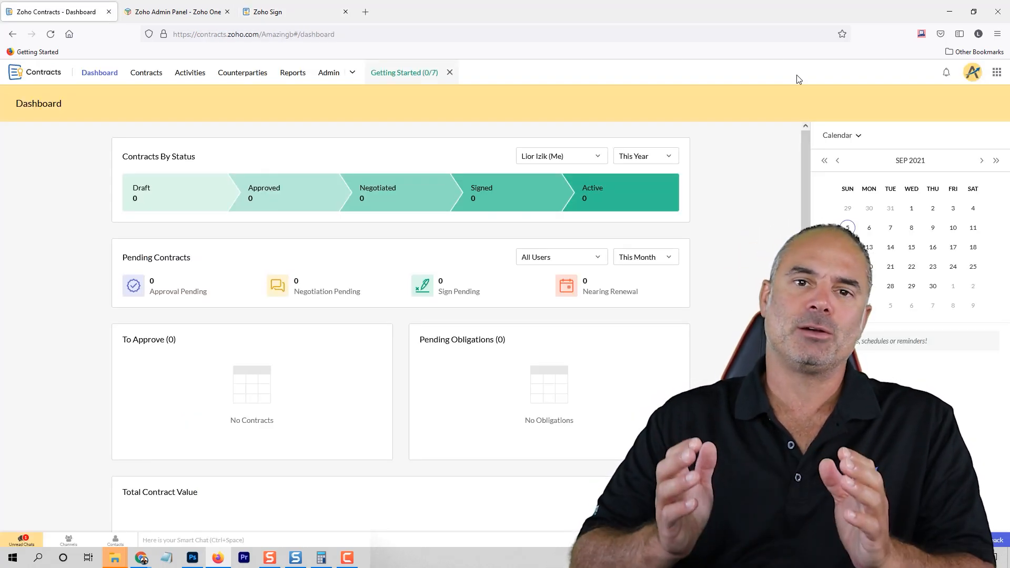